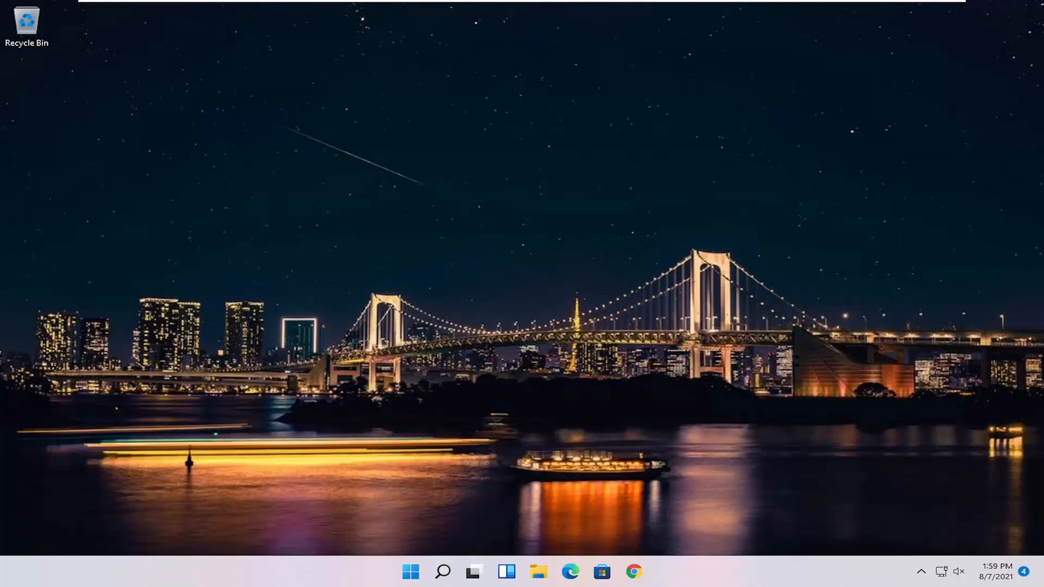
mouse_move(590, 455)
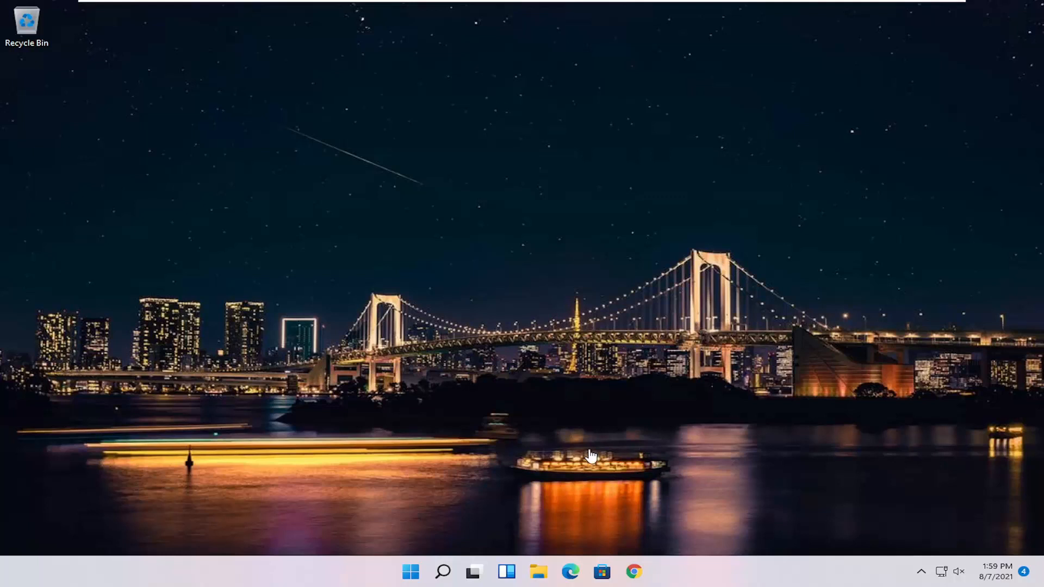
Launch the Settings app from Windows Search, landing on the System page.
click(442, 571)
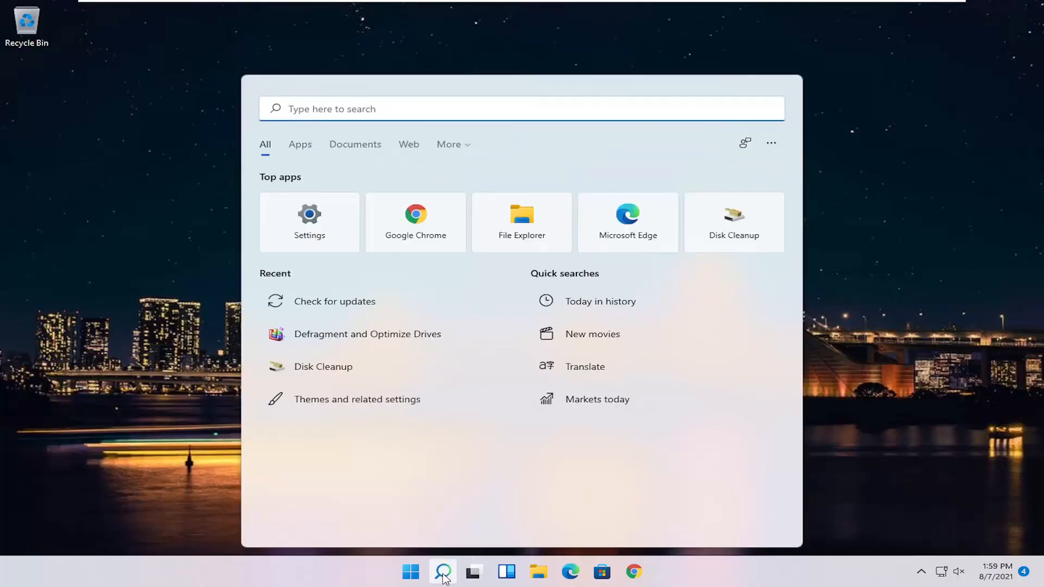
mouse_move(309, 222)
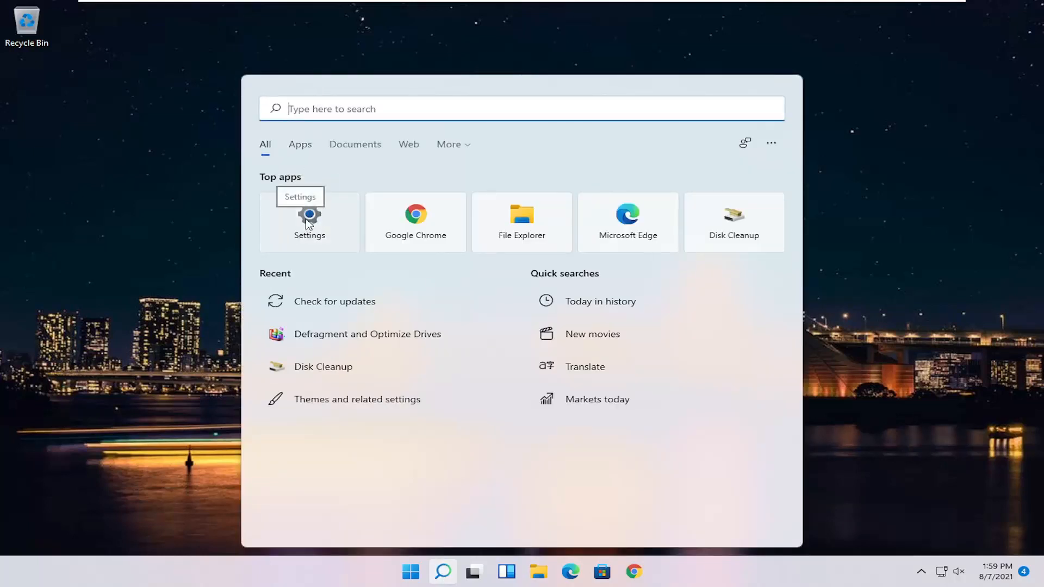
click(309, 222)
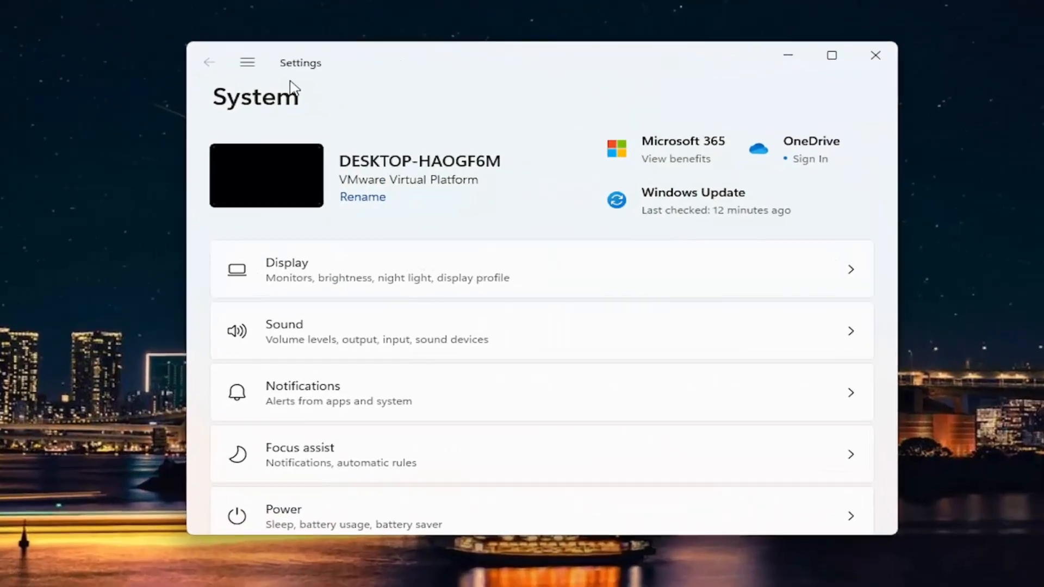
mouse_move(247, 63)
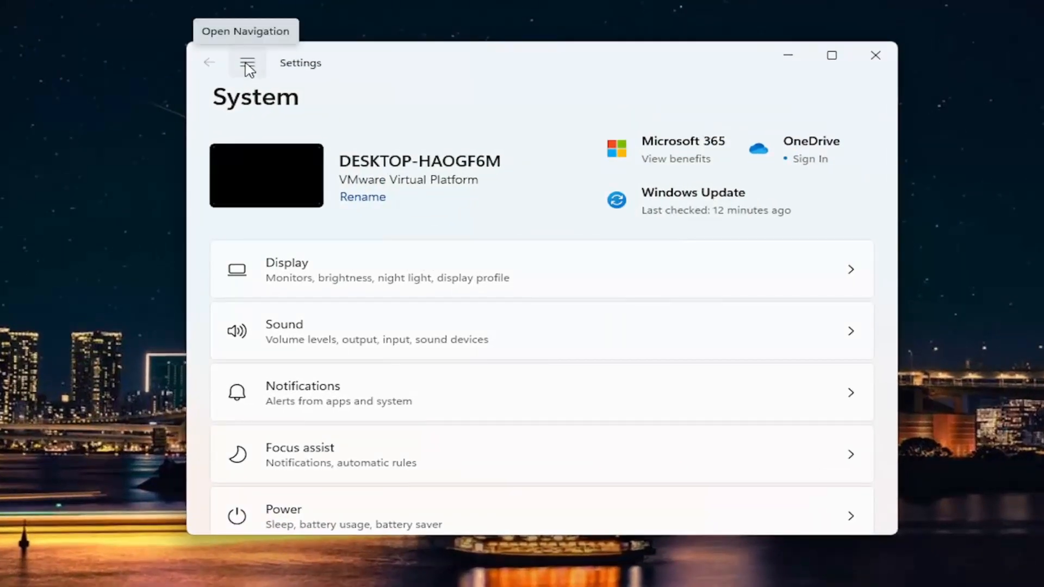
Go to Privacy & security and scroll to the App permissions list (Location, Camera, Microphone).
click(247, 63)
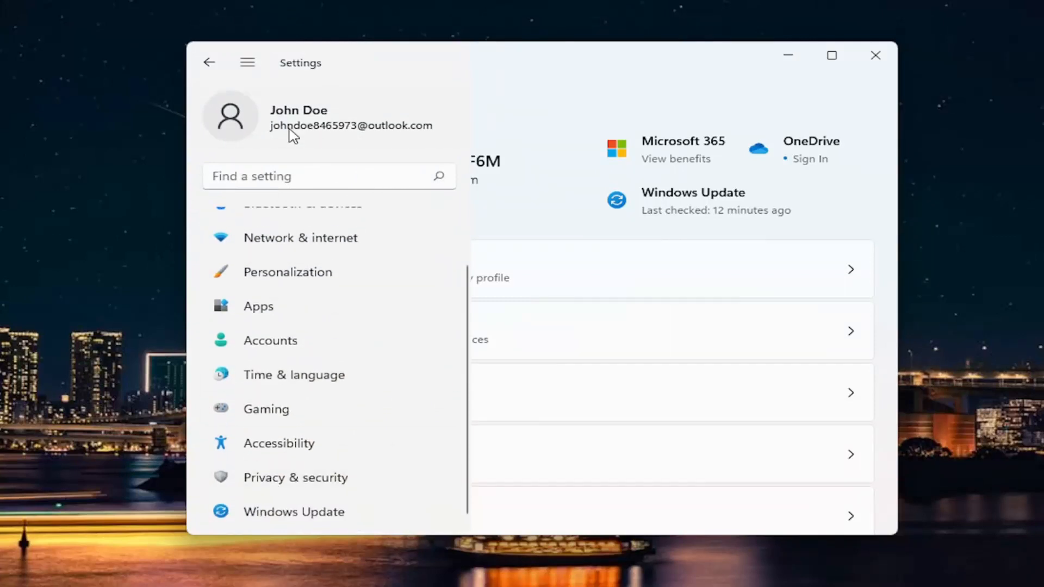
click(295, 477)
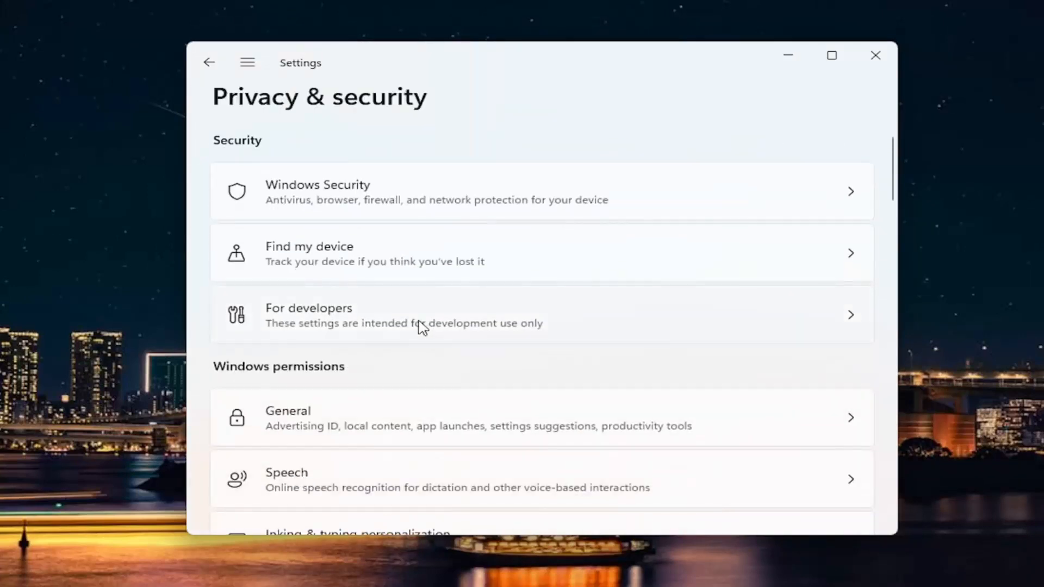
scroll(down, 3)
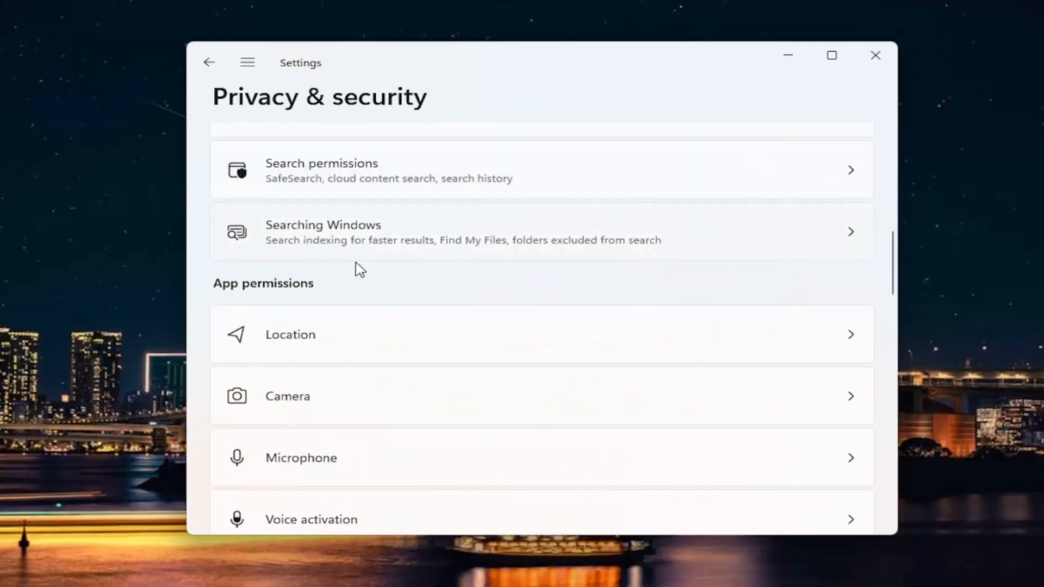
scroll(down, 3)
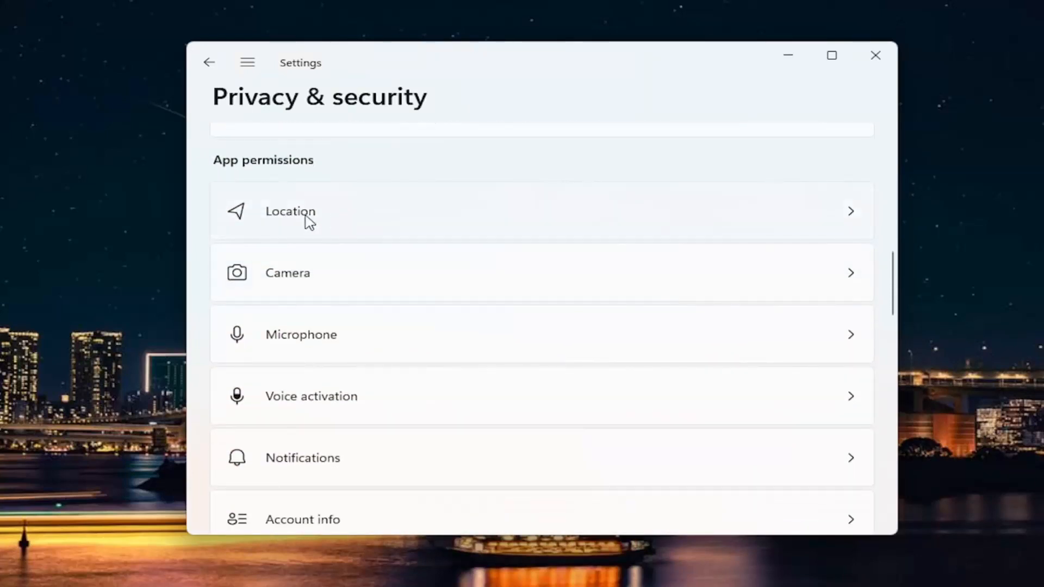
mouse_move(408, 278)
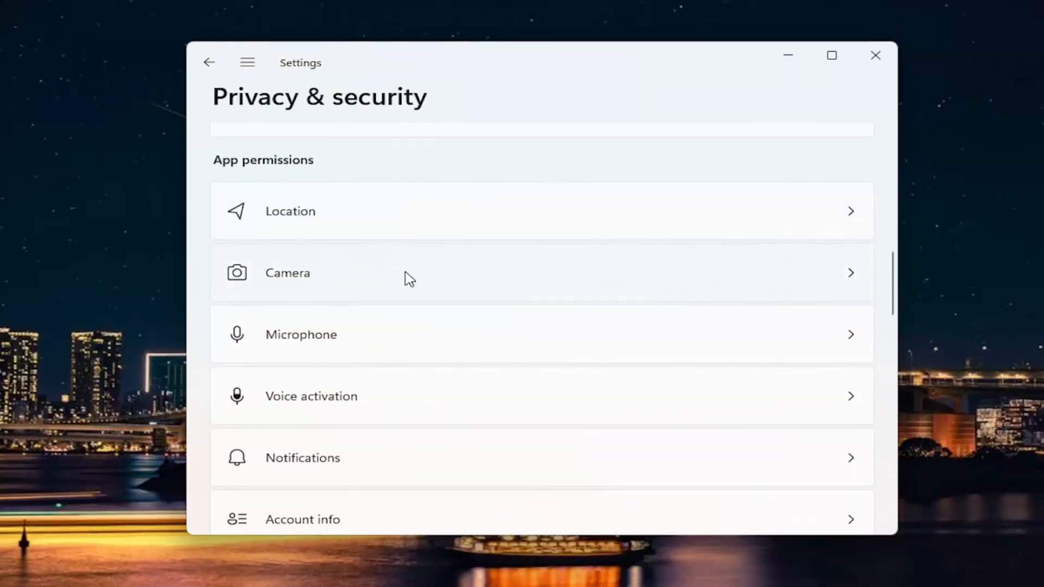
scroll(down, 3)
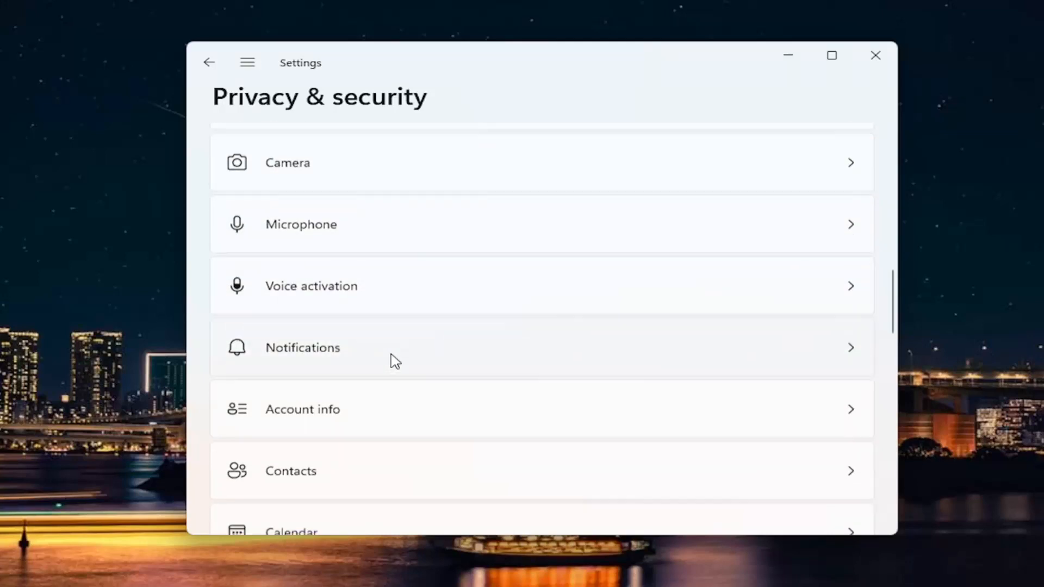
scroll(down, 3)
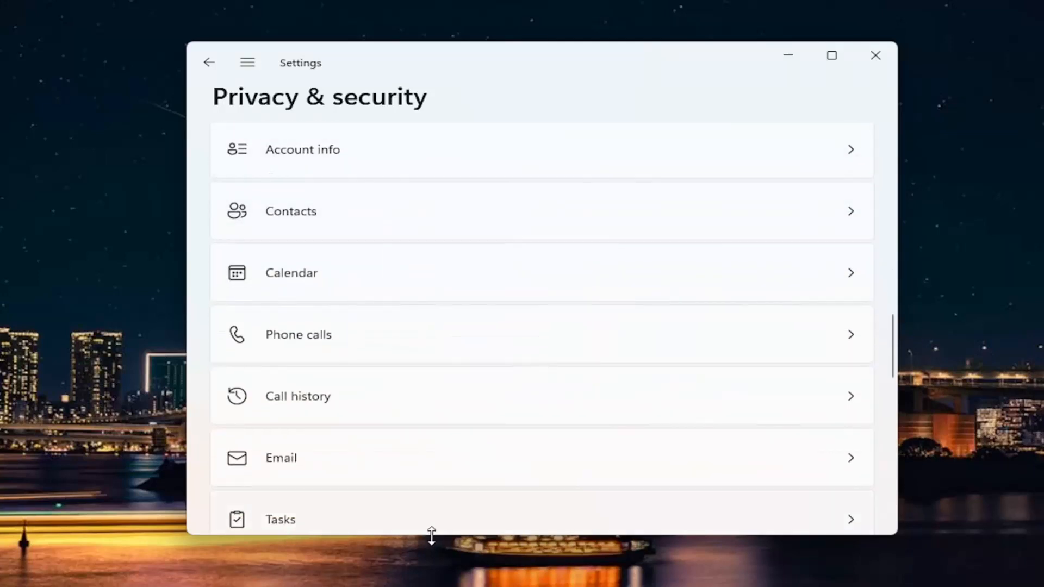
scroll(up, 3)
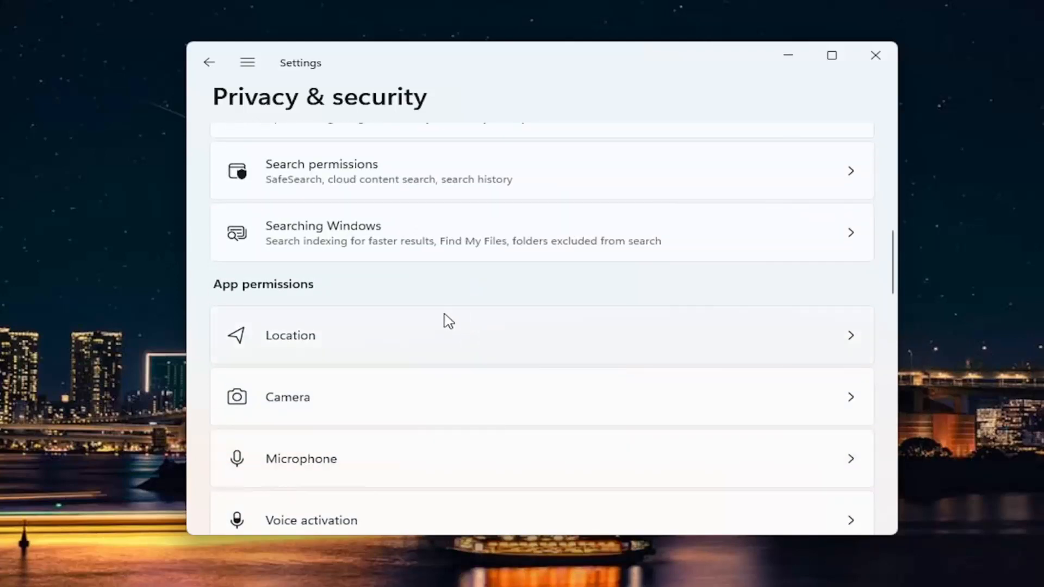
scroll(down, 3)
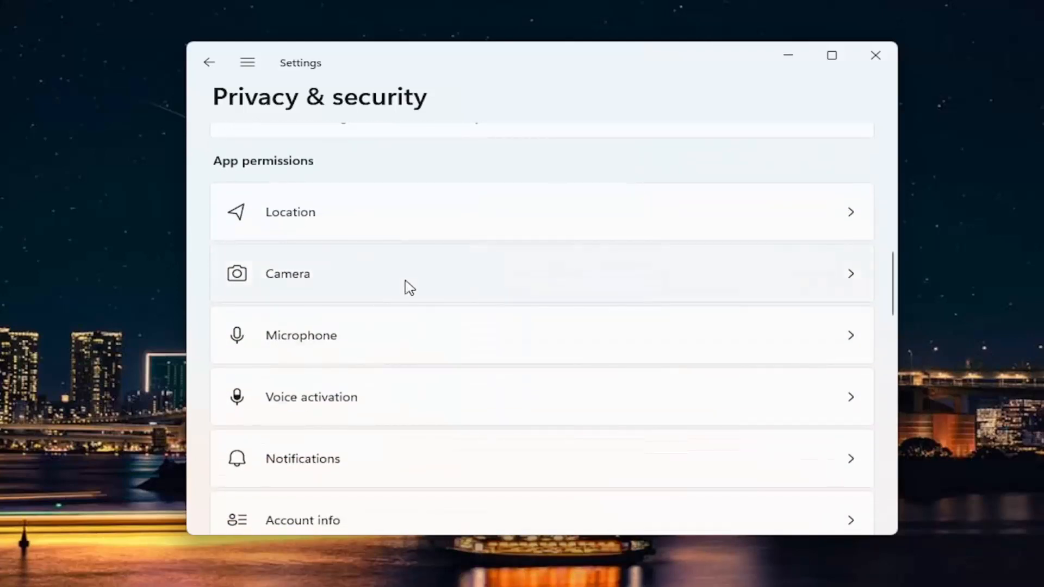
Show the Camera permissions with camera access on and the per-app access toggles.
click(409, 273)
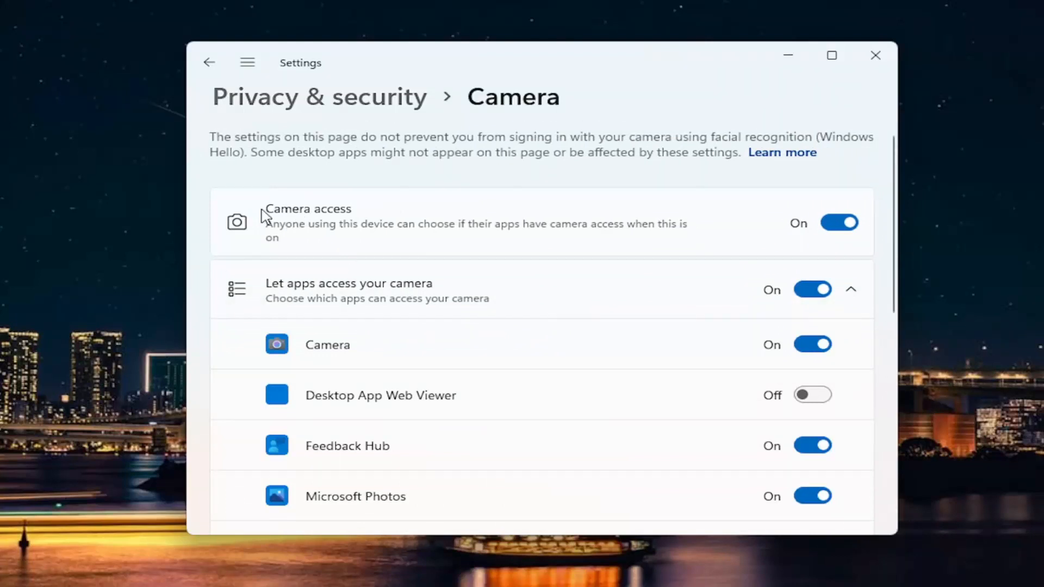
mouse_move(867, 225)
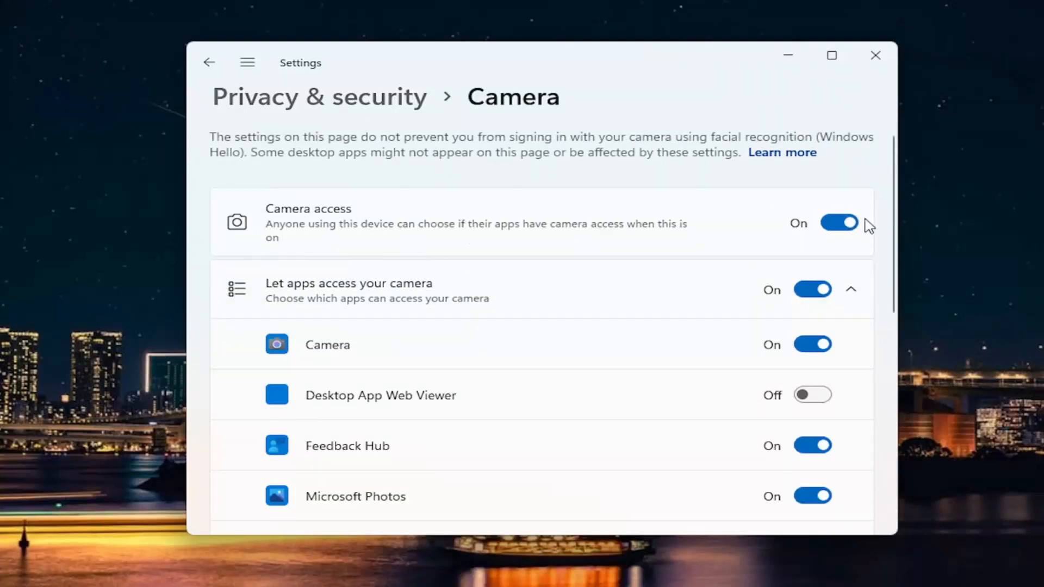
mouse_move(695, 330)
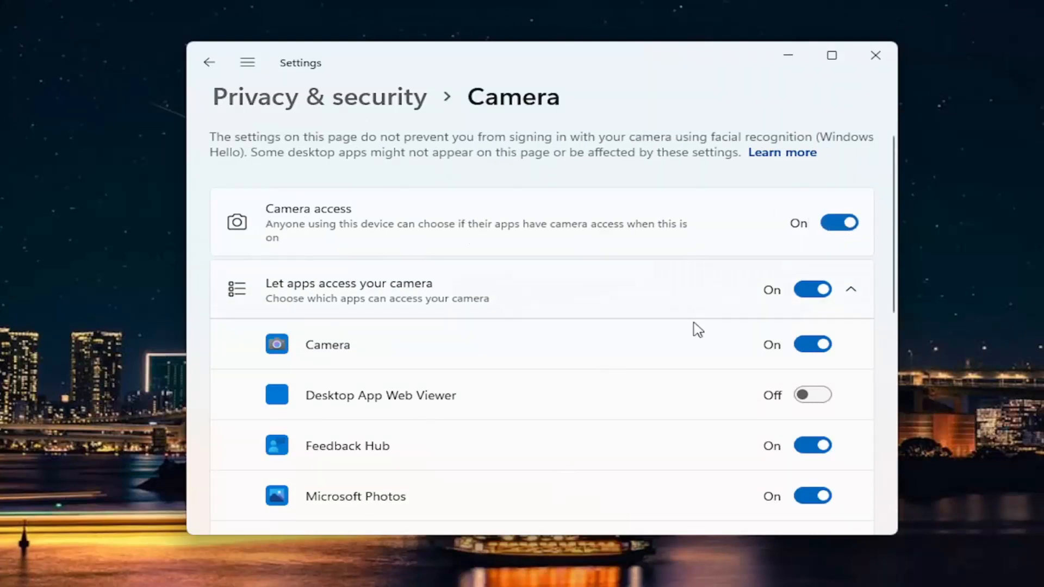
mouse_move(838, 222)
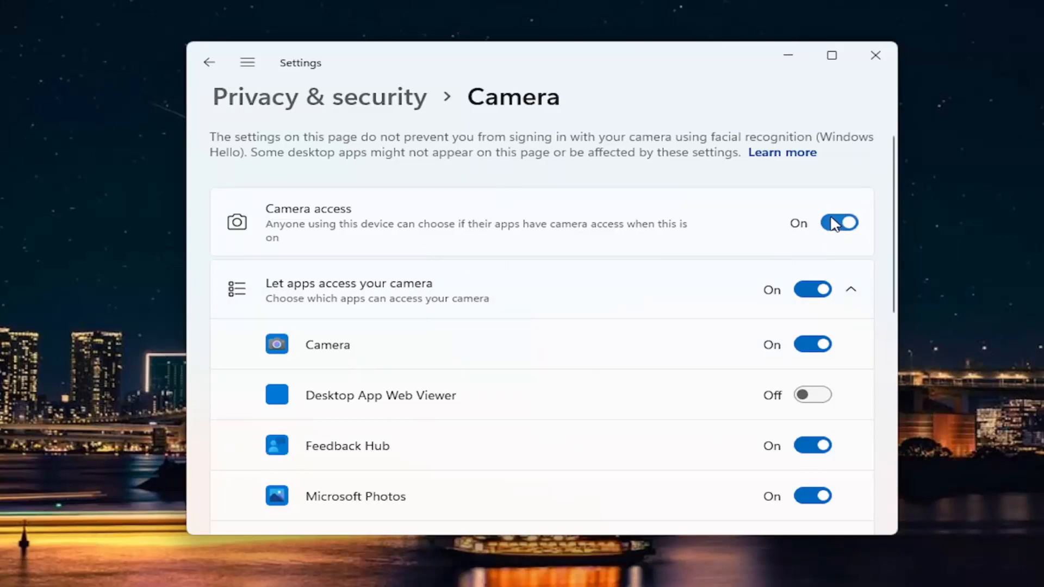
mouse_move(823, 307)
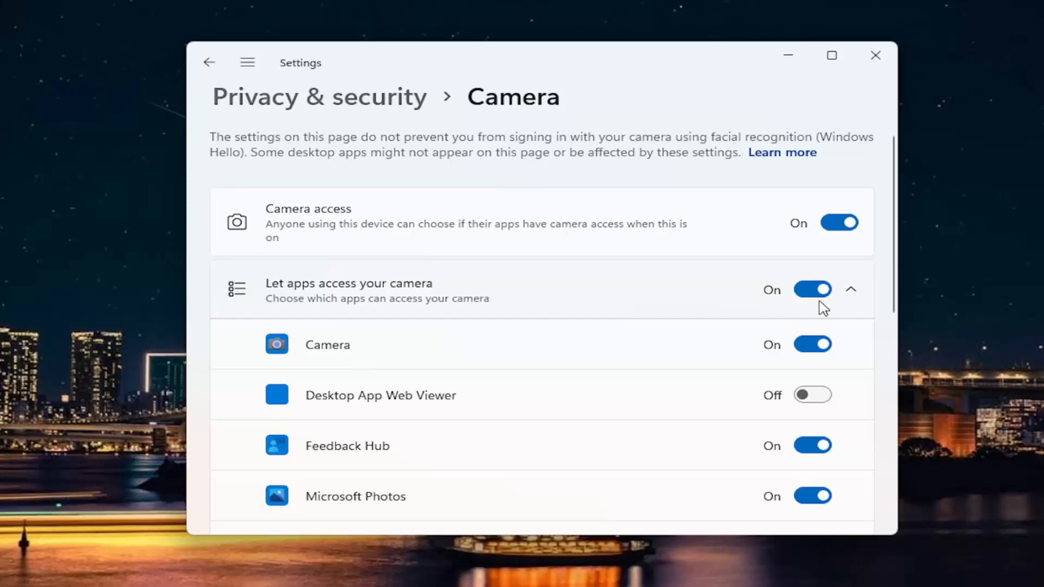
mouse_move(490, 325)
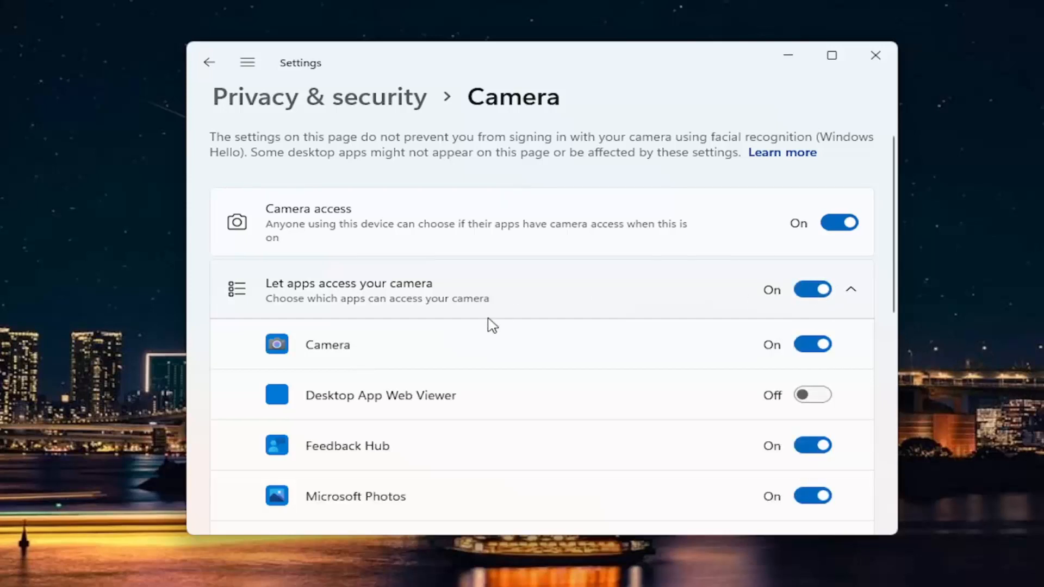
scroll(down, 3)
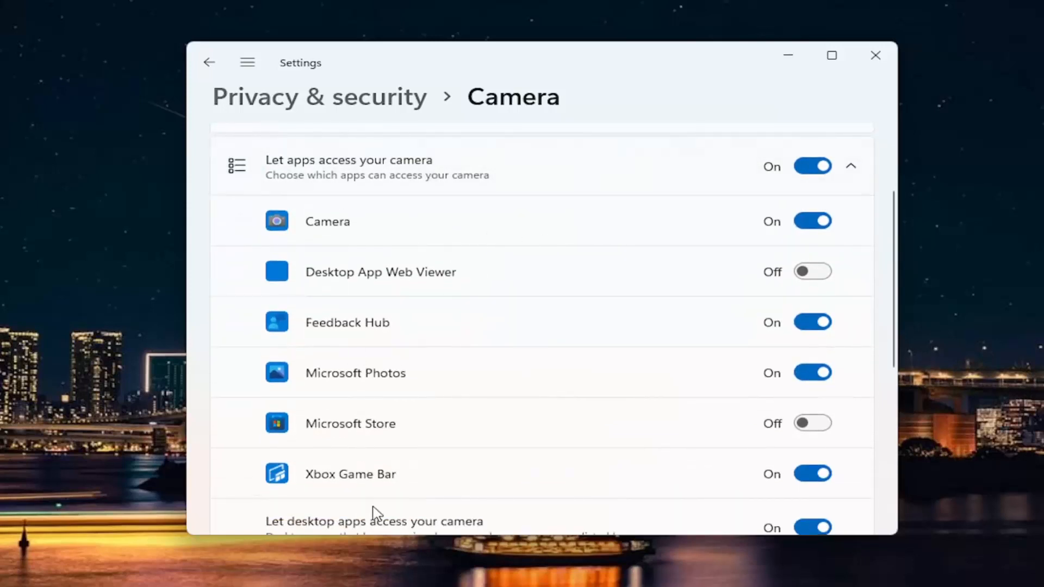
mouse_move(766, 260)
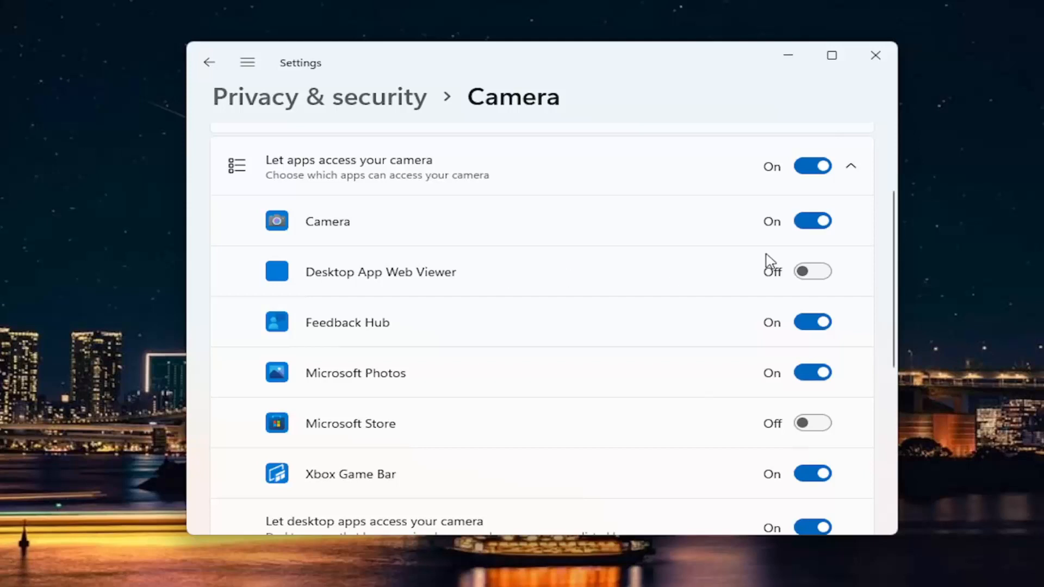
mouse_move(817, 392)
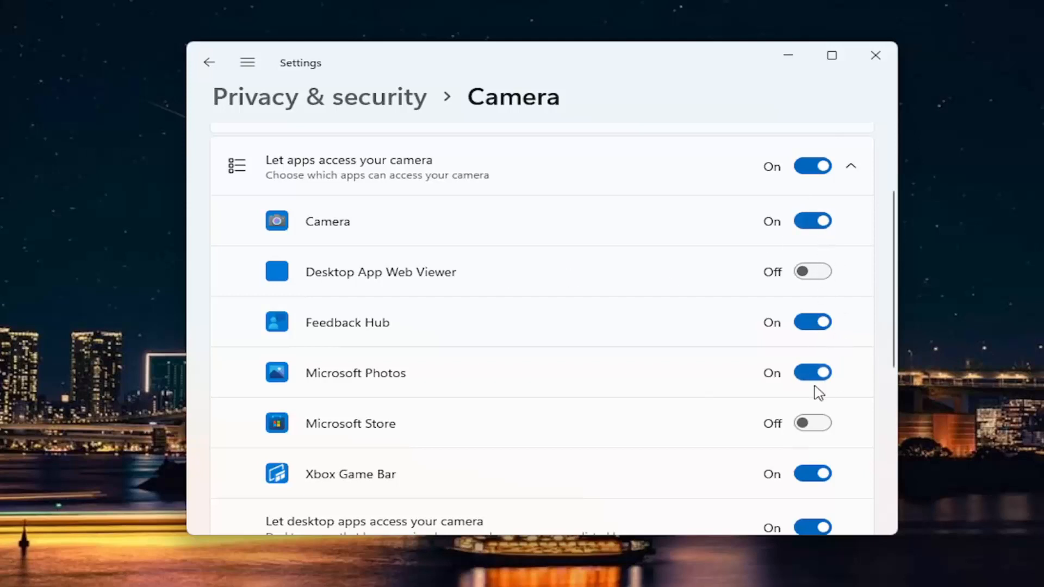
mouse_move(379, 282)
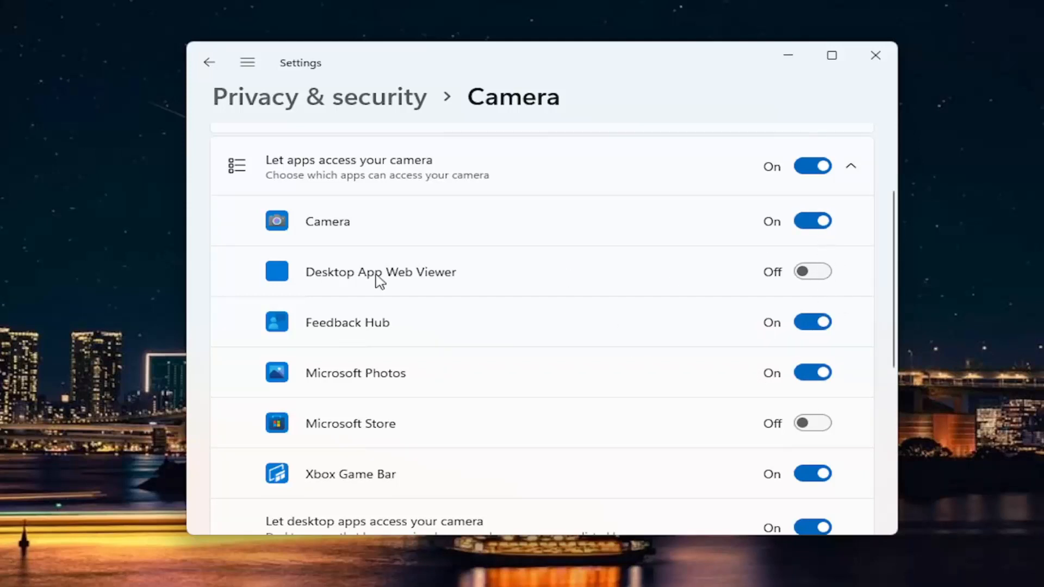
scroll(up, 3)
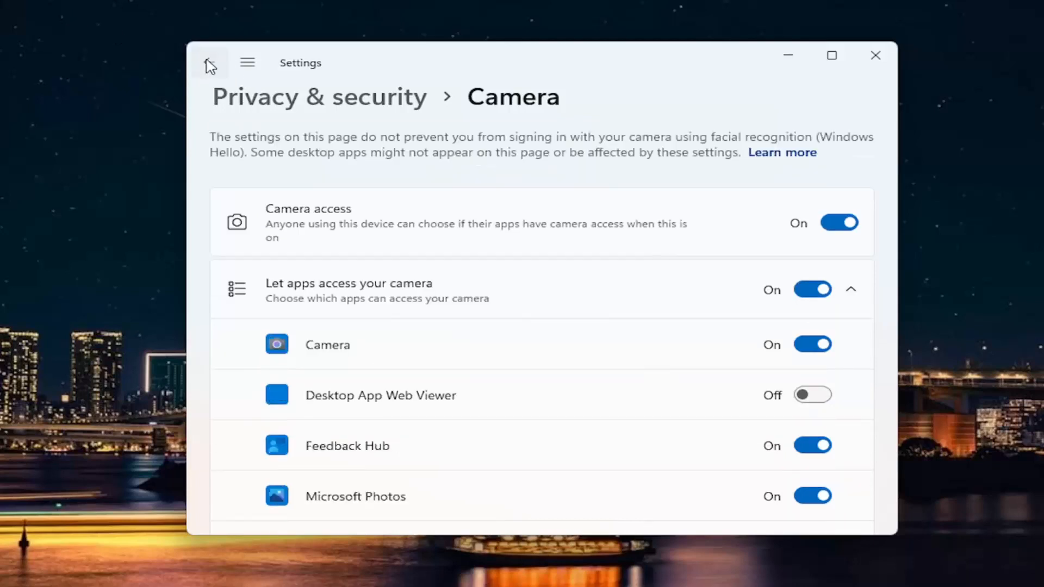
Return to the Privacy & security page with its App permissions list in view.
click(209, 63)
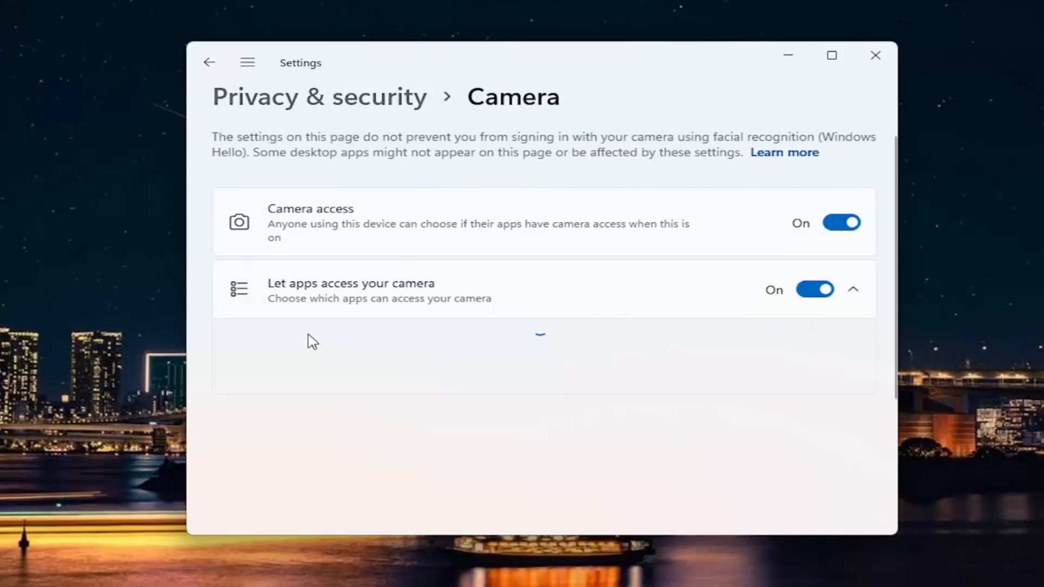
click(209, 63)
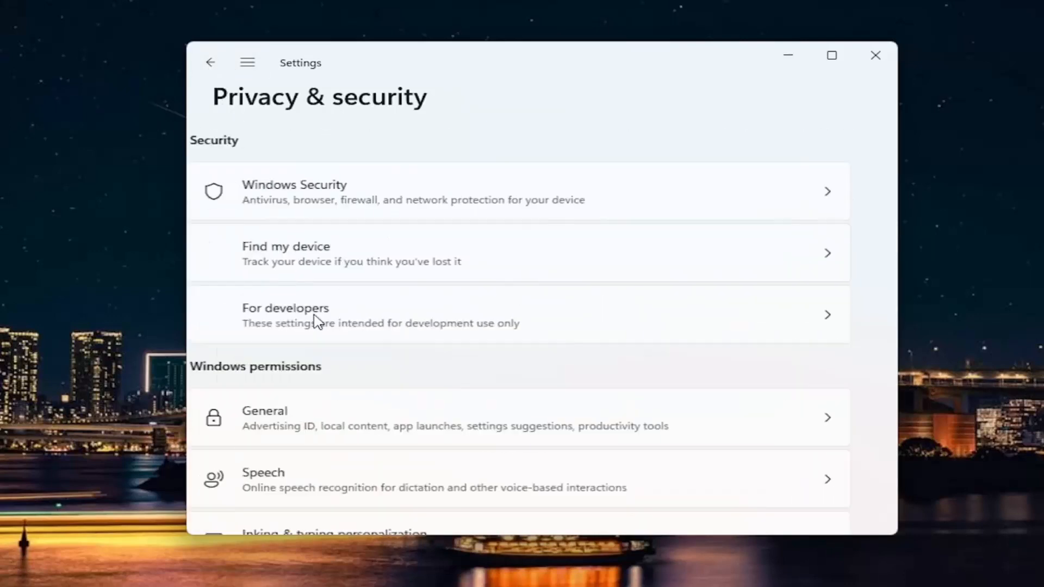
scroll(down, 3)
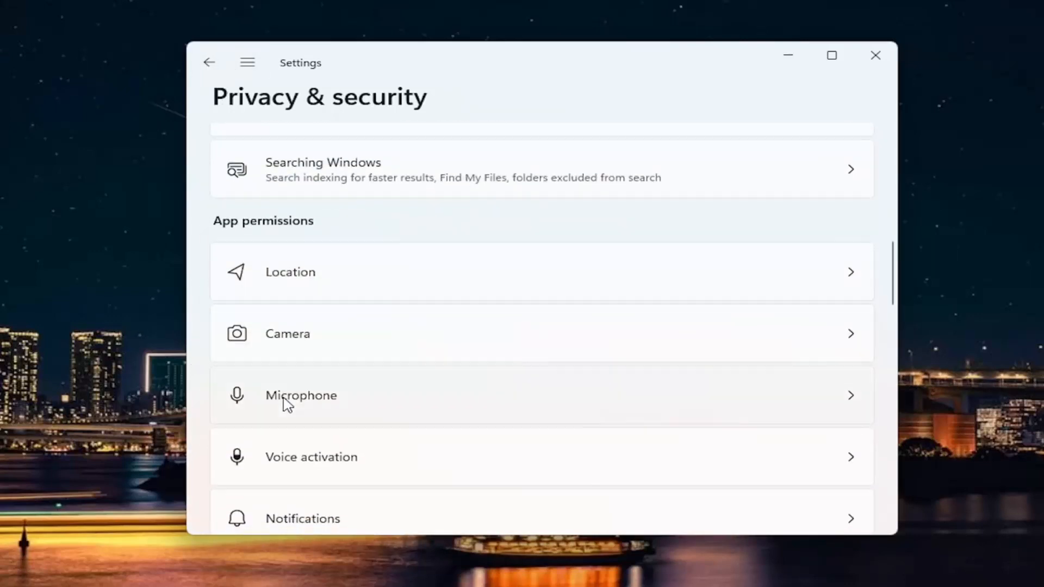